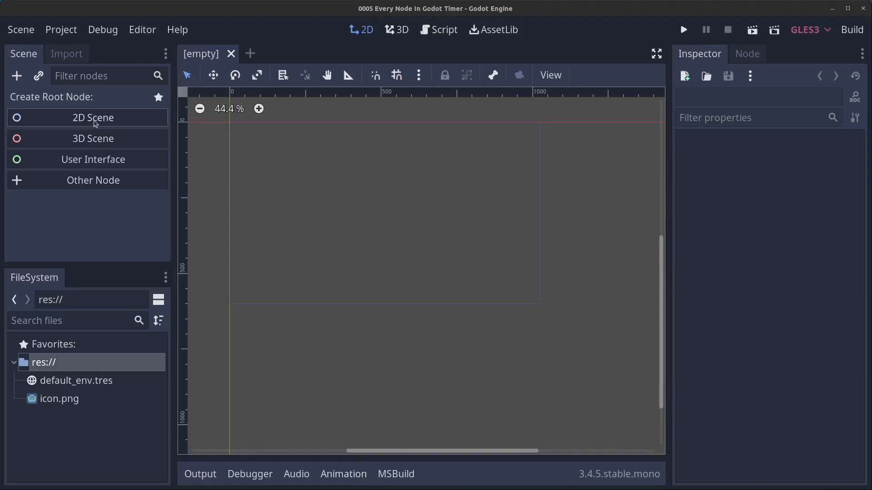
# Build a 2D root node named Main and save it as Main.tscn in a new Scenes folder.
pyautogui.click(92, 117)
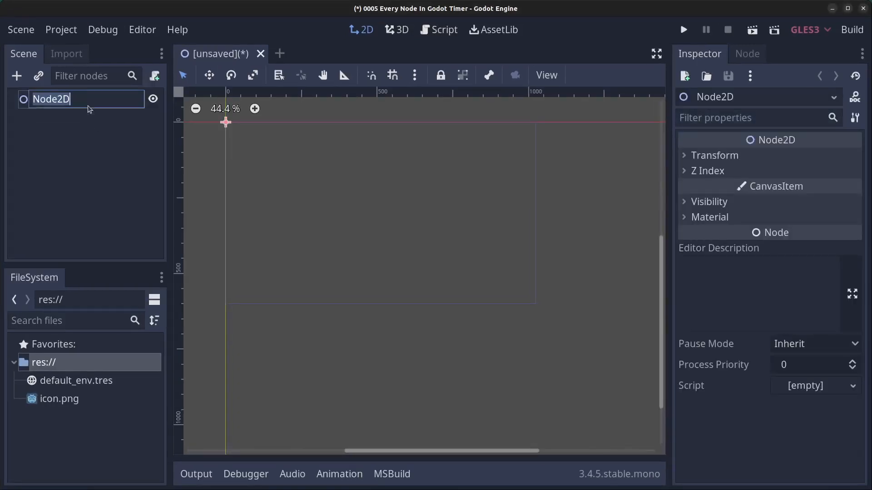
pyautogui.write('Main')
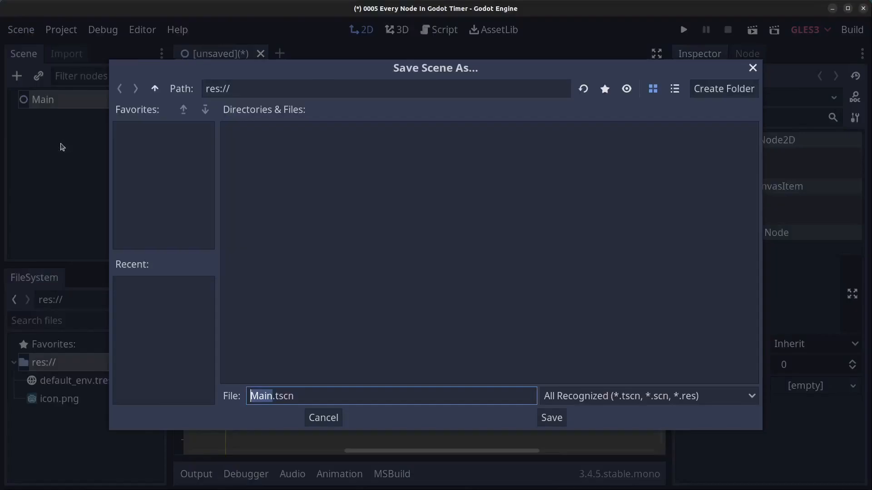
pyautogui.click(723, 88)
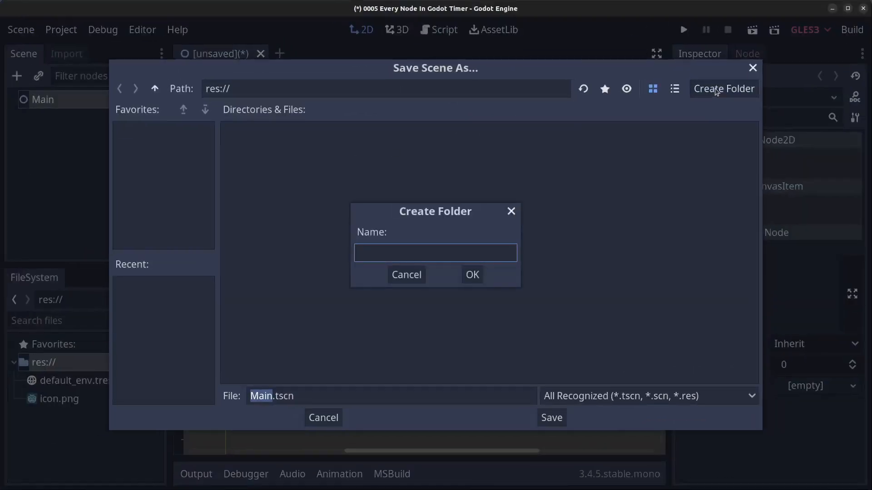
pyautogui.write('Scenes')
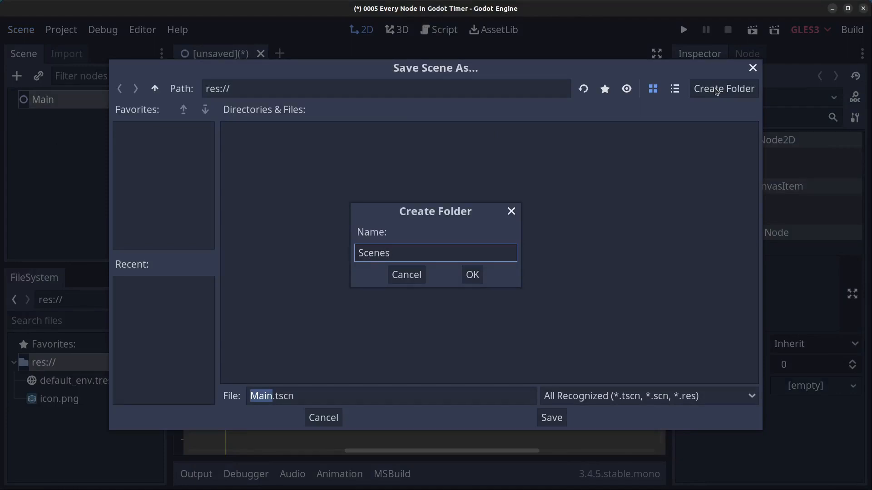
pyautogui.click(471, 274)
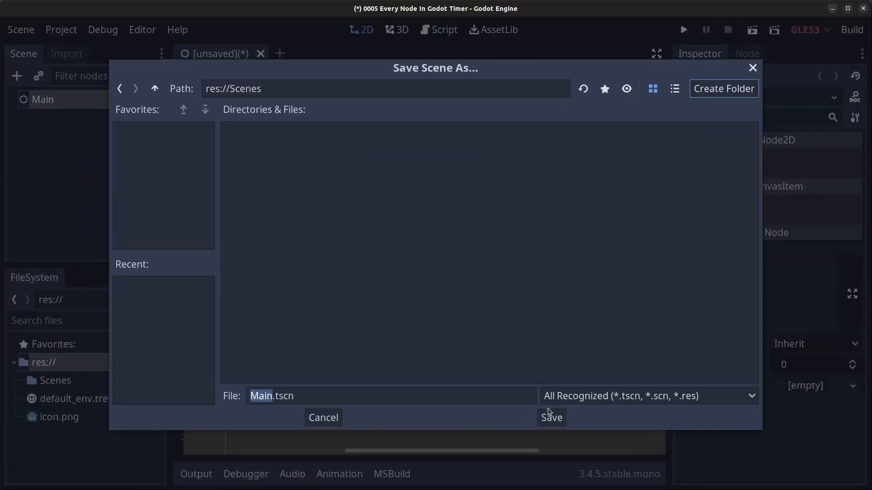
pyautogui.click(550, 417)
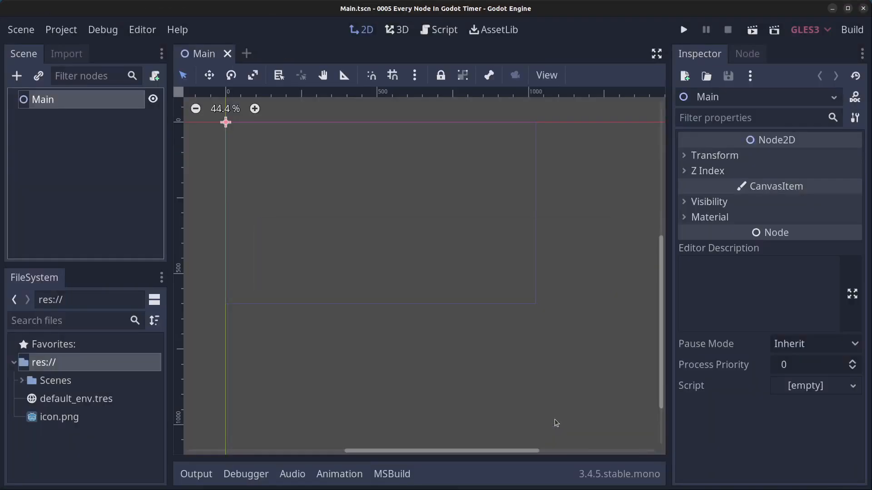
pyautogui.moveTo(69, 104)
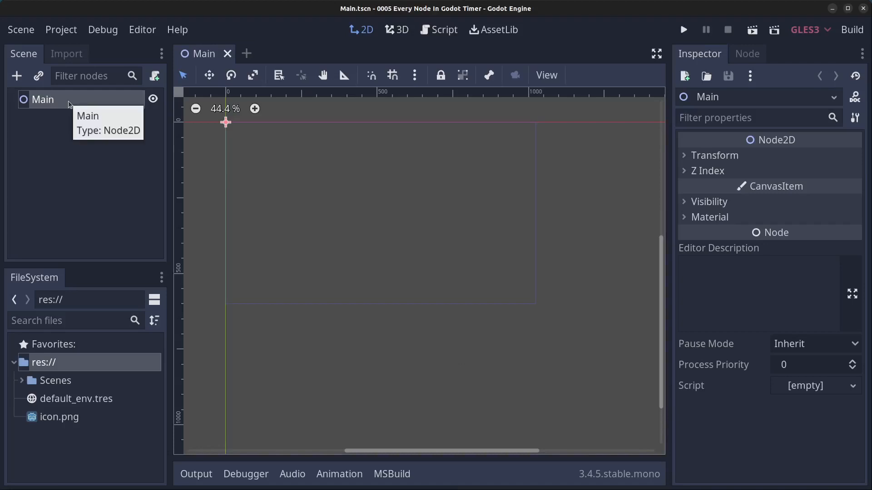
# Add a Sprite node and a Timer node as children of Main.
pyautogui.rightClick(42, 100)
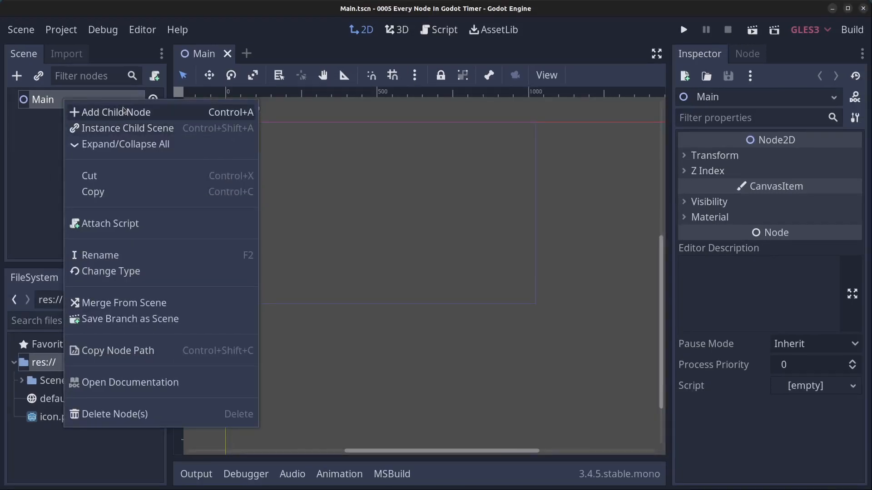
pyautogui.click(115, 112)
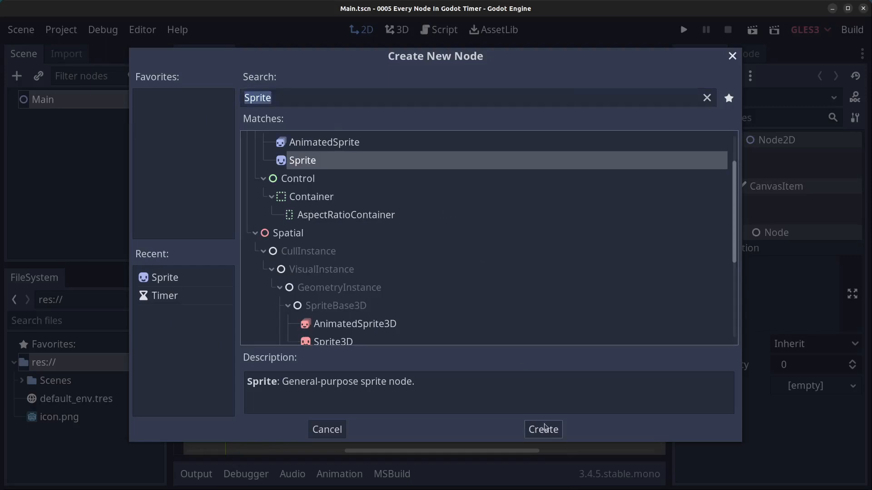
pyautogui.click(542, 429)
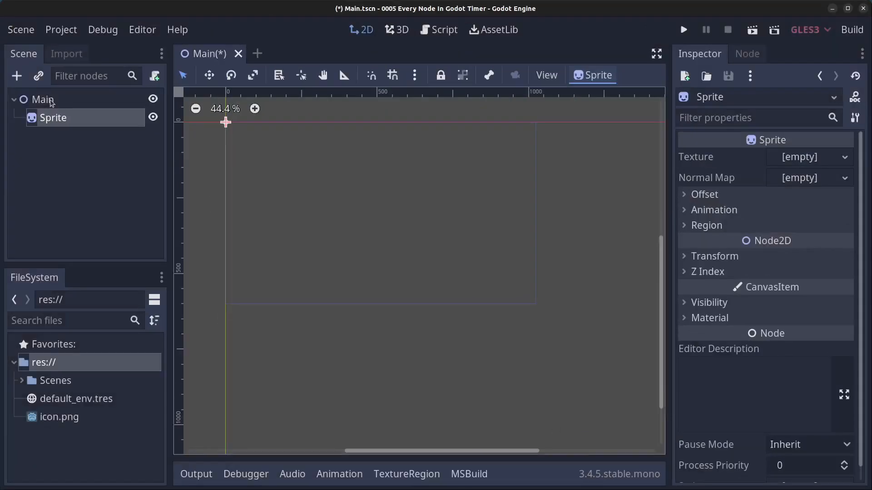
pyautogui.rightClick(42, 100)
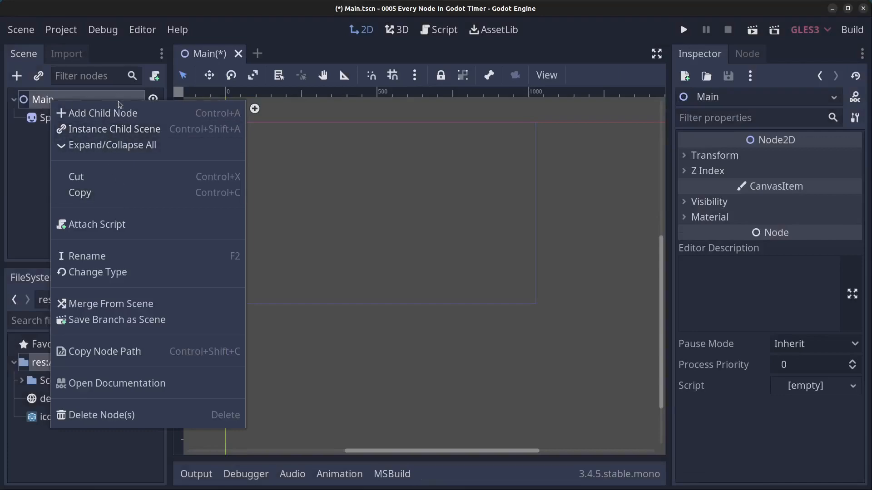
pyautogui.click(101, 113)
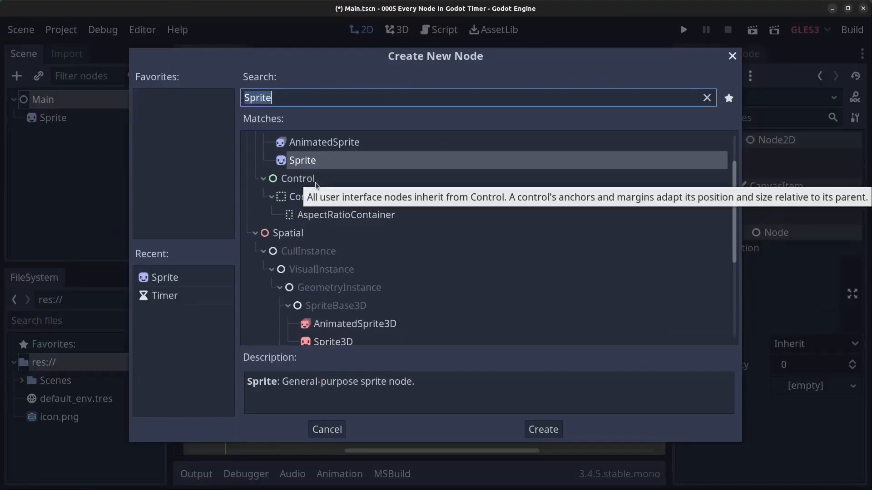
pyautogui.write('Timer')
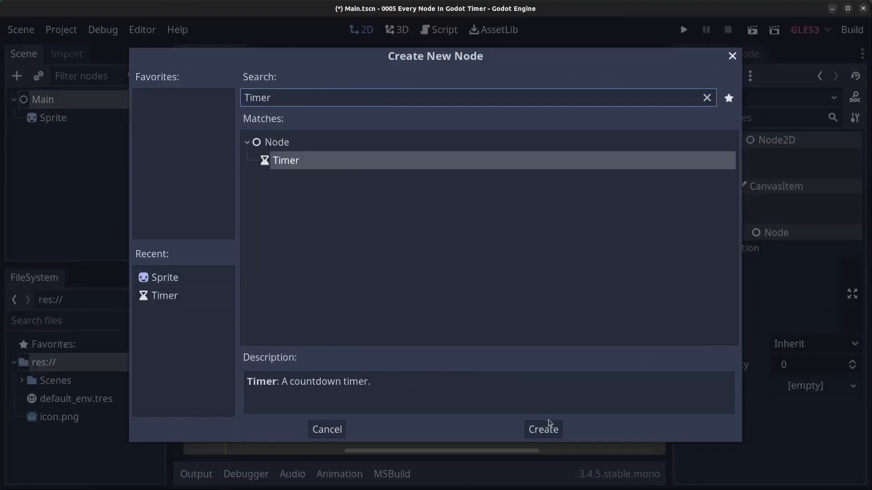
pyautogui.click(543, 429)
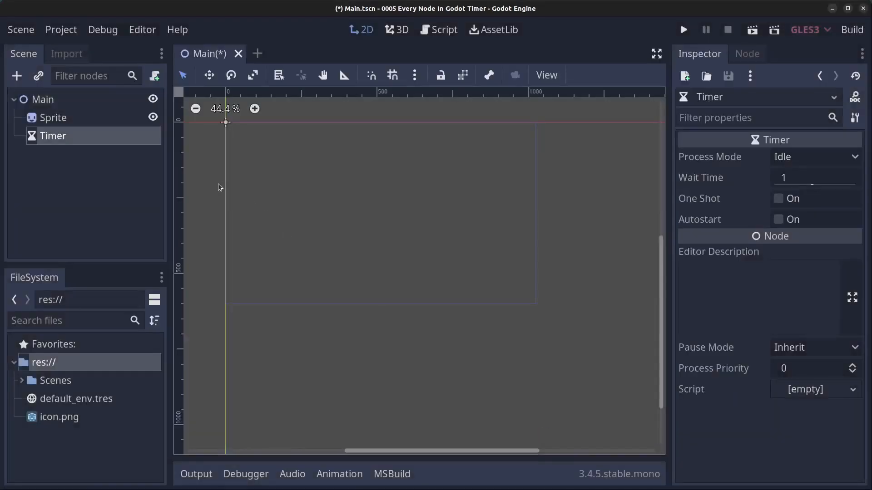
# Enable the Timer's Autostart, rename the Sprite to Icon, and drag it toward the centre.
pyautogui.click(772, 220)
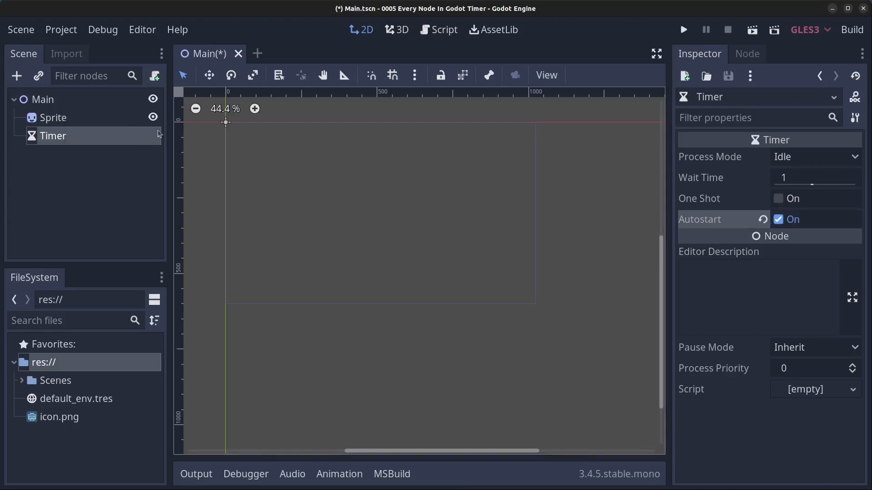
pyautogui.doubleClick(52, 117)
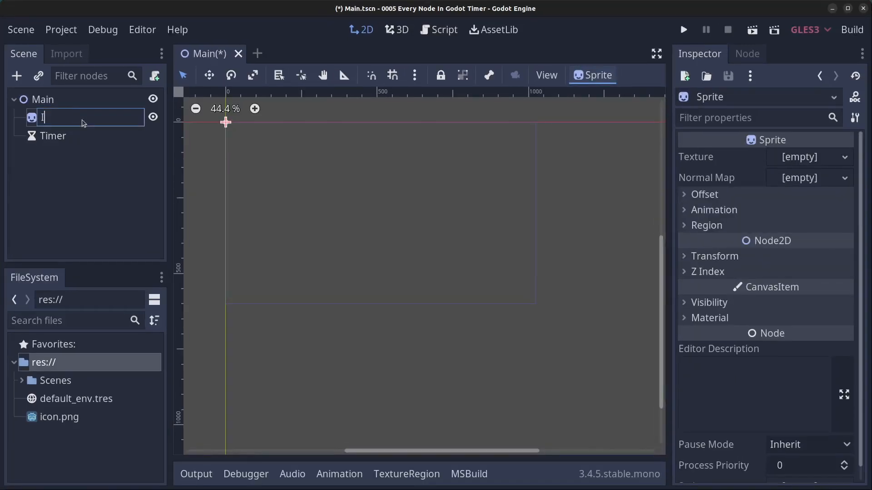
pyautogui.write('Icon')
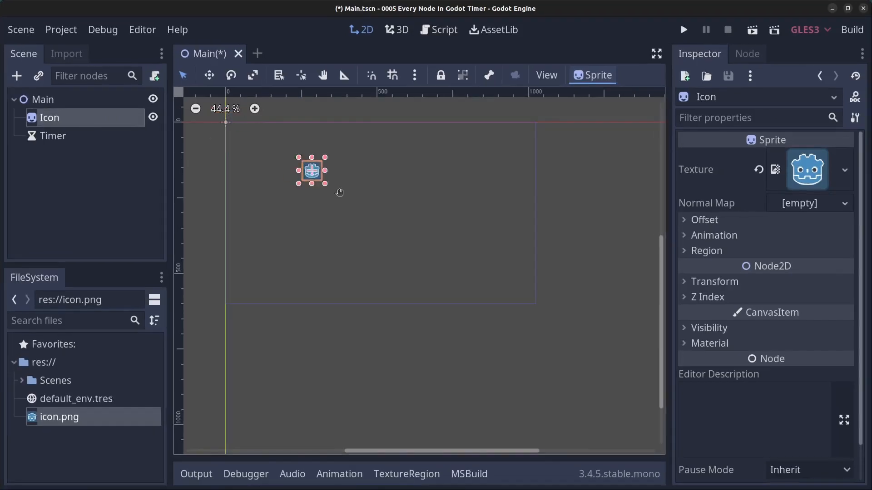
pyautogui.moveTo(311, 171); pyautogui.dragTo(376, 207)
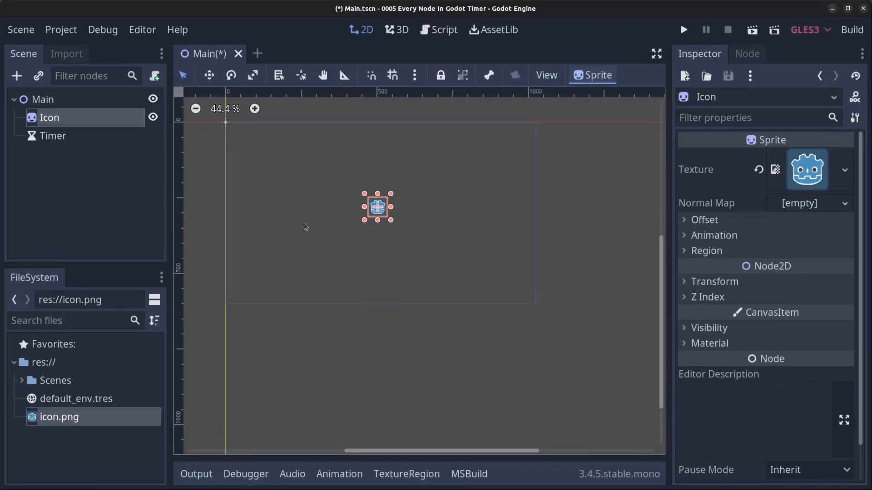
# Attach a new C# script Main.cs to Main and select its example template comments.
pyautogui.rightClick(42, 99)
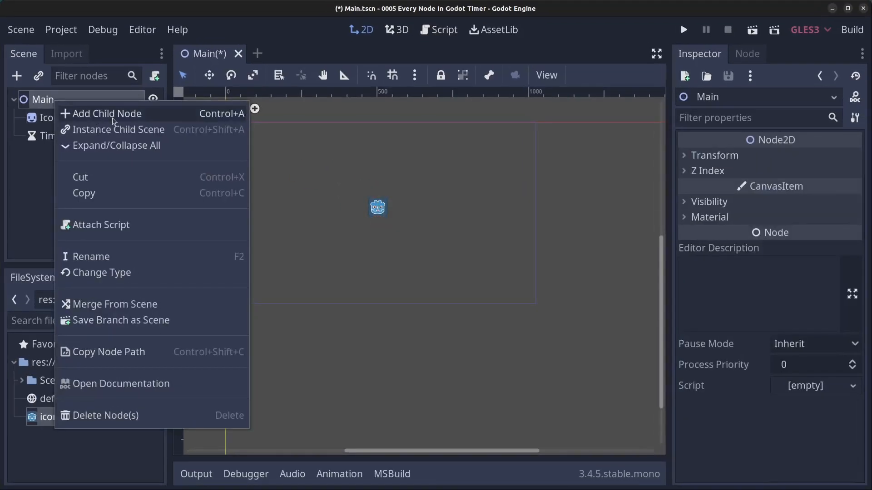
pyautogui.click(101, 225)
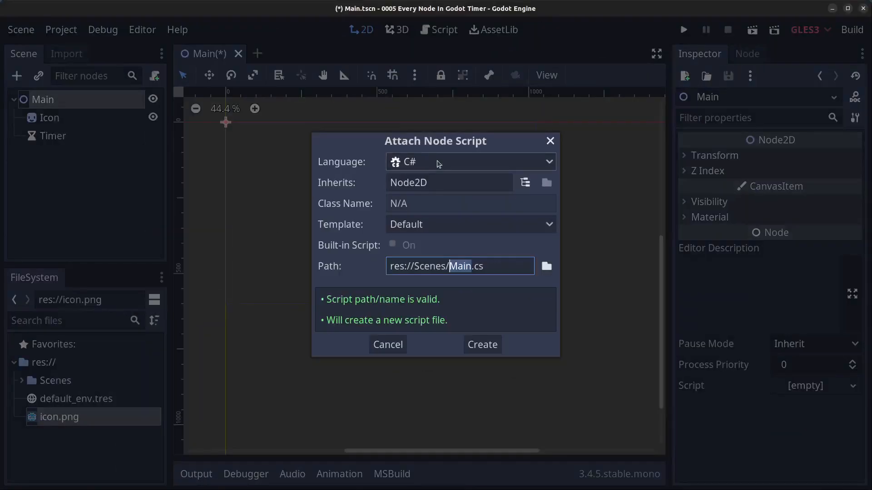
pyautogui.click(470, 162)
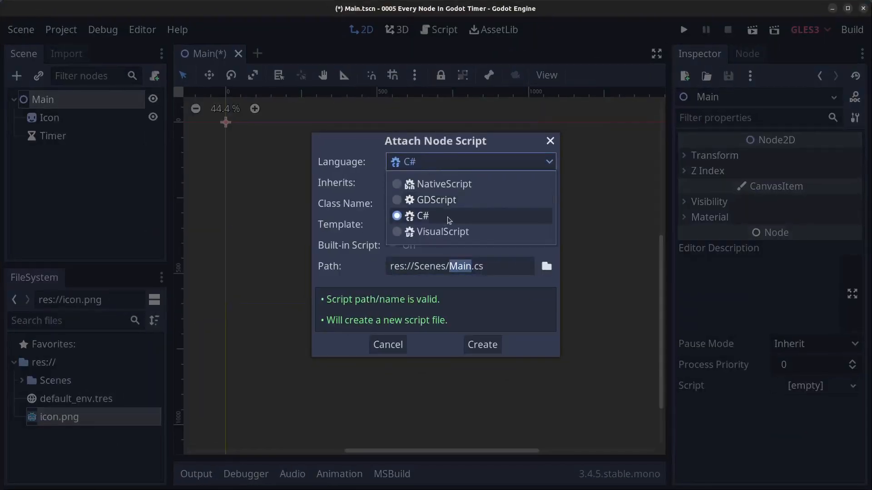
pyautogui.click(423, 216)
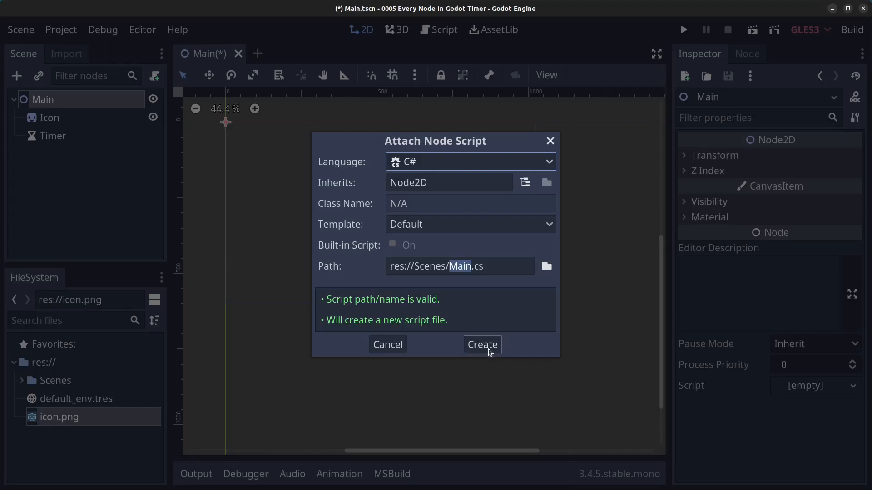
pyautogui.click(481, 344)
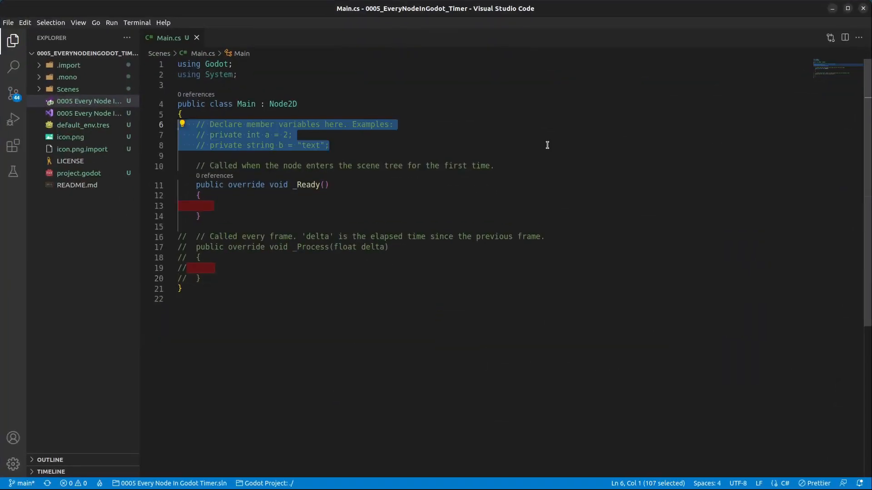
pyautogui.moveTo(602, 246)
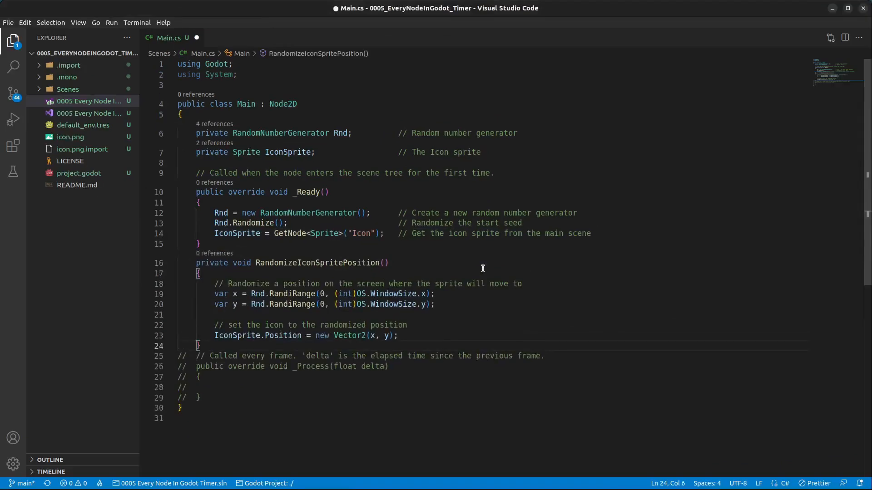
# Select and review the RandiRange x-position arguments in Main.cs's RandomizeIconSpritePosition method.
pyautogui.doubleClick(317, 263)
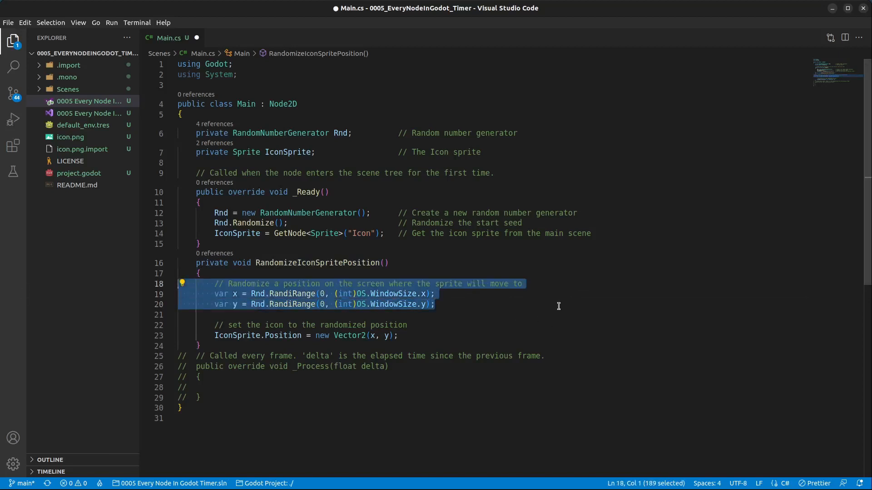
pyautogui.click(318, 294)
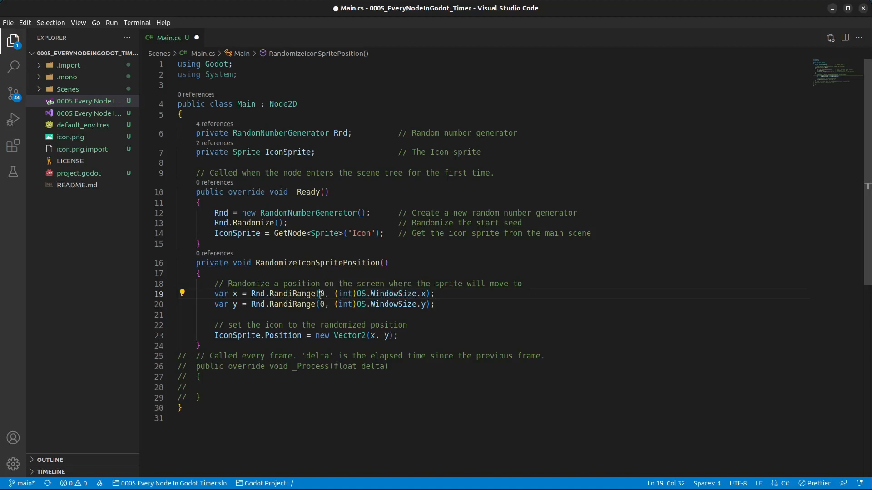
pyautogui.moveTo(319, 294); pyautogui.dragTo(428, 294)
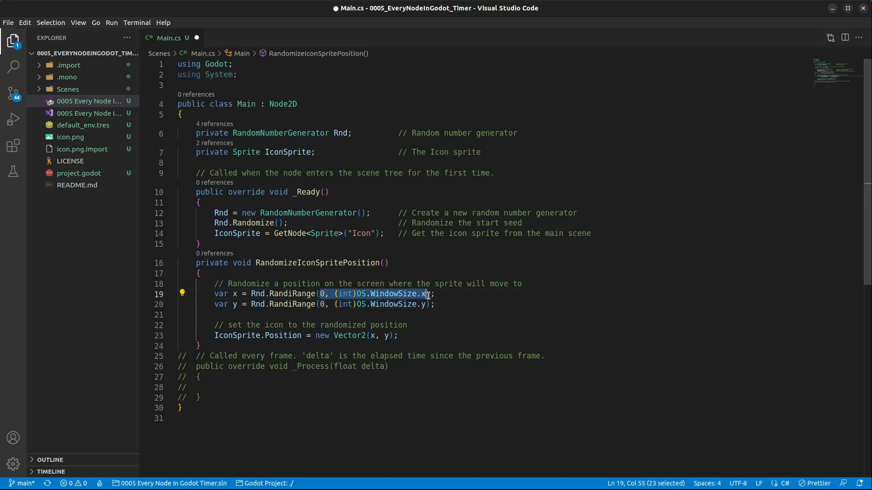
pyautogui.click(349, 304)
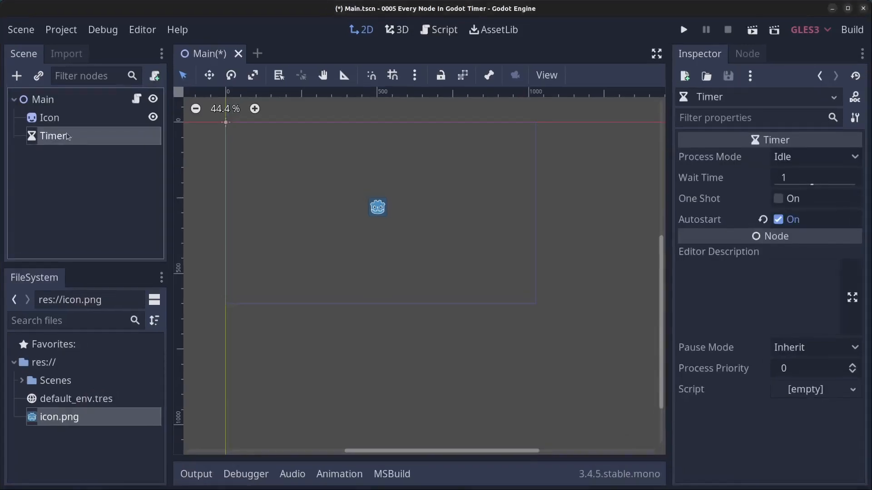
# Connect the Timer's timeout signal to Main with receiver method OnTimerTimeout.
pyautogui.click(746, 54)
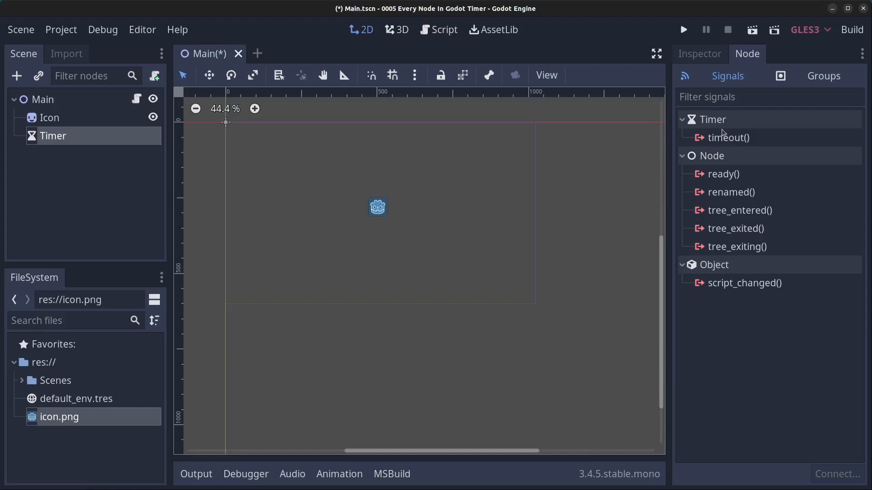
pyautogui.moveTo(735, 141)
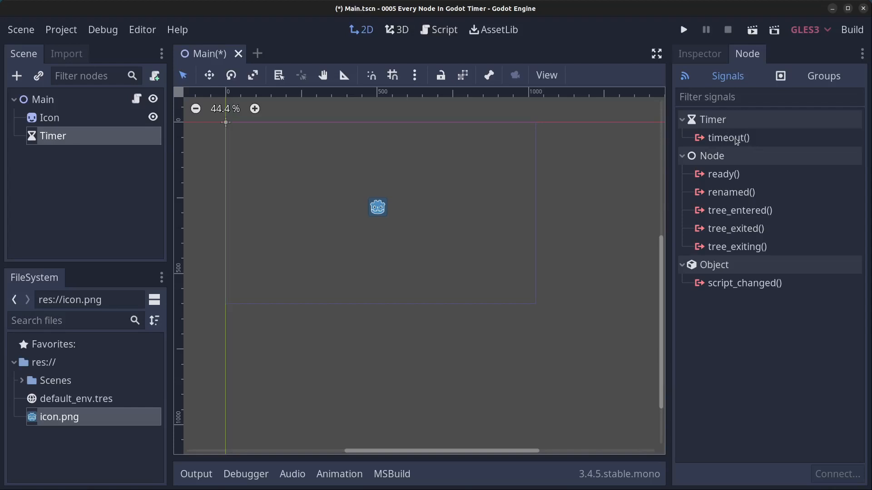
pyautogui.doubleClick(727, 137)
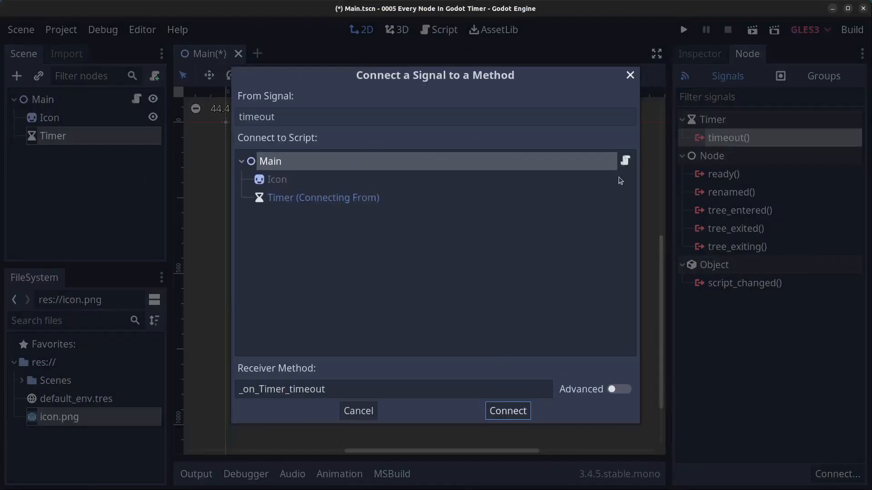
pyautogui.moveTo(623, 166)
pyautogui.write('O')
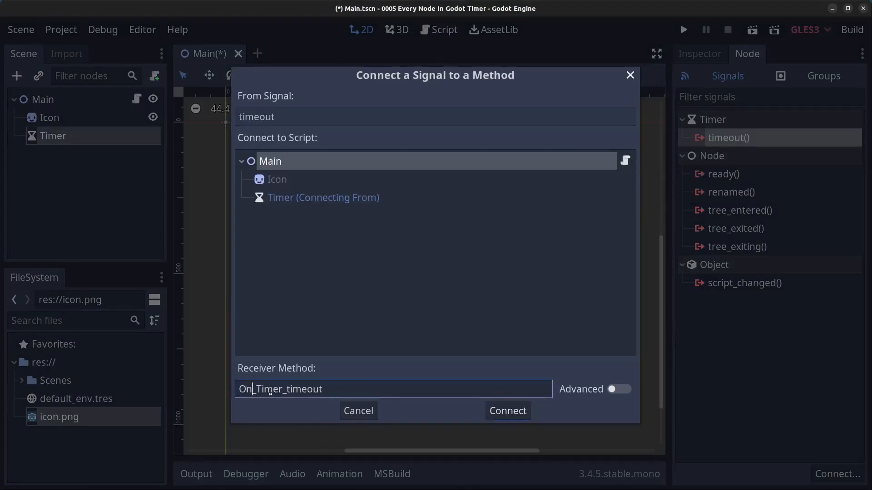
pyautogui.press('BackSpace')
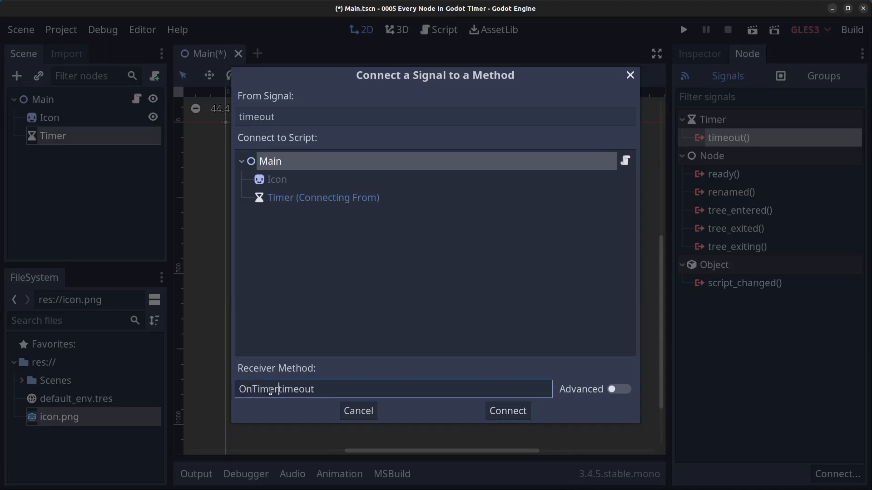
pyautogui.write('OnTimerTimeout')
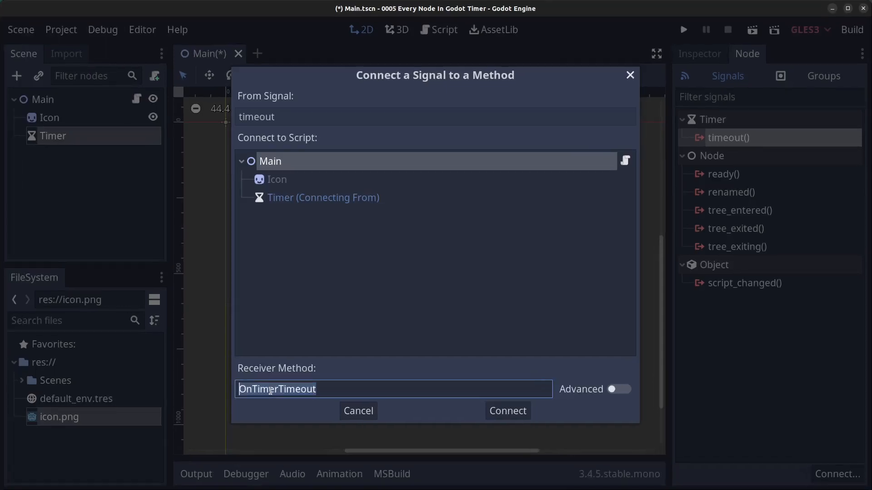
pyautogui.rightClick(277, 388)
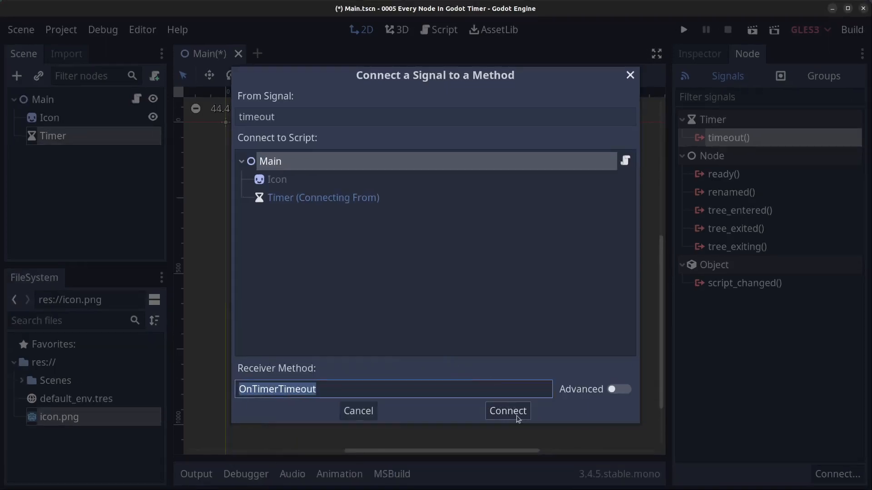
pyautogui.click(507, 410)
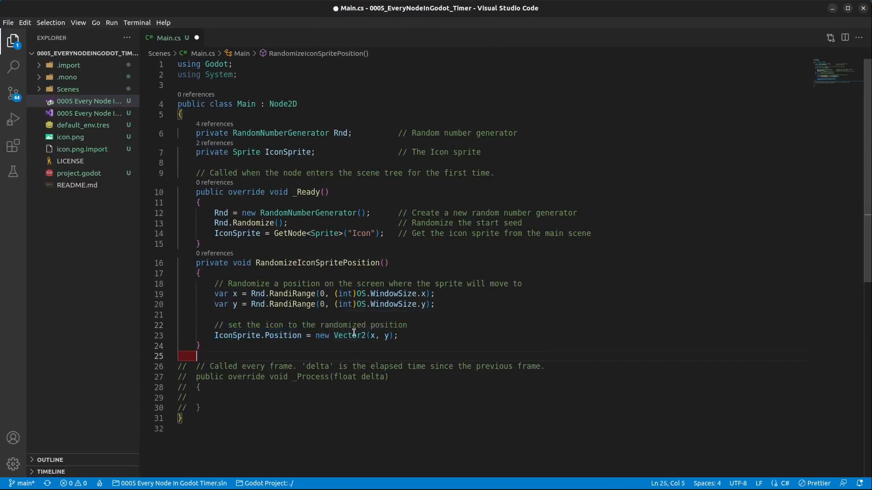
# Write a private void OnTimerTimeout() method calling RandomizeIconSpritePosition(), then save Main.cs.
pyautogui.write('private void')
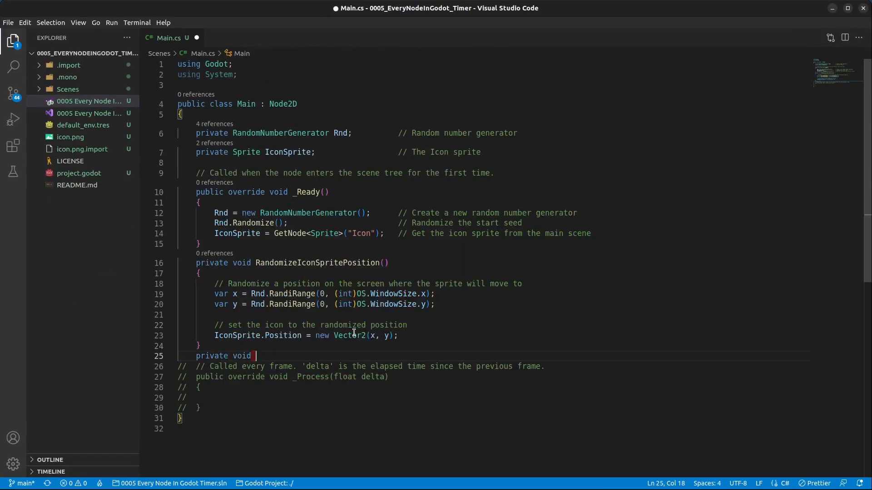
pyautogui.write('OnTimerTimeout()')
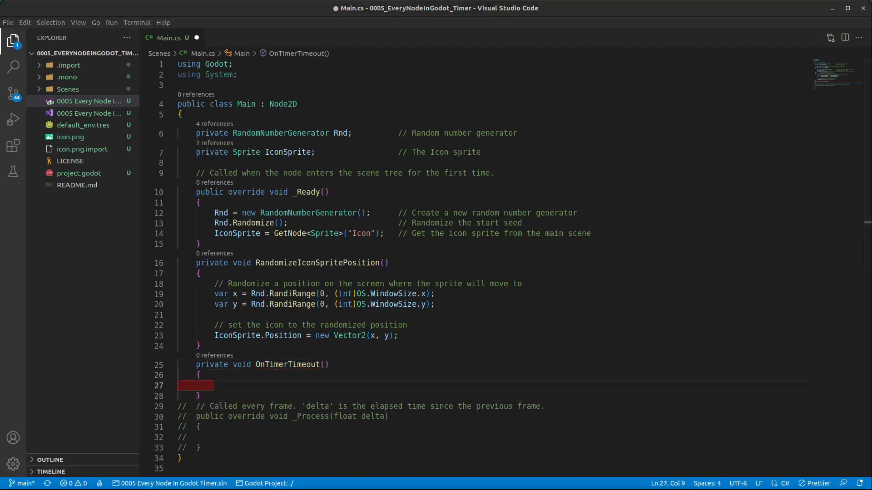
pyautogui.write('RandomizeIconSpritePosition();\t\t// Randomize the icon sprite position')
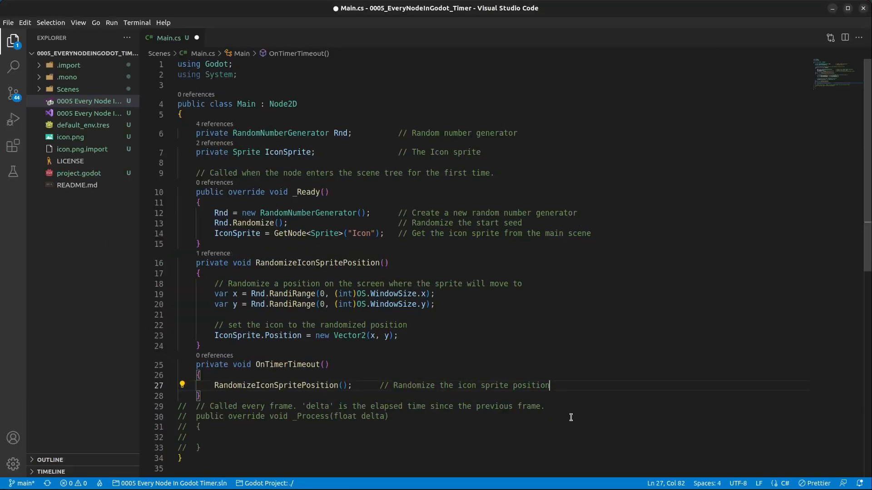
pyautogui.moveTo(663, 165)
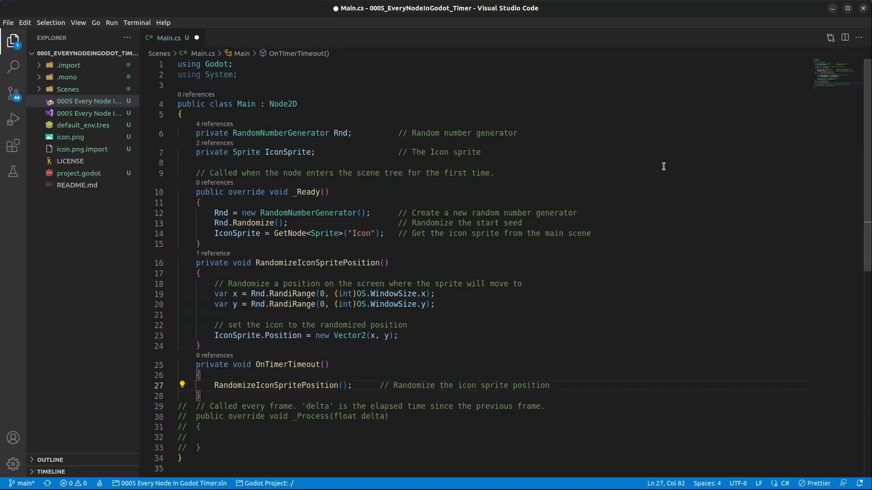
pyautogui.press('ctrl+s')
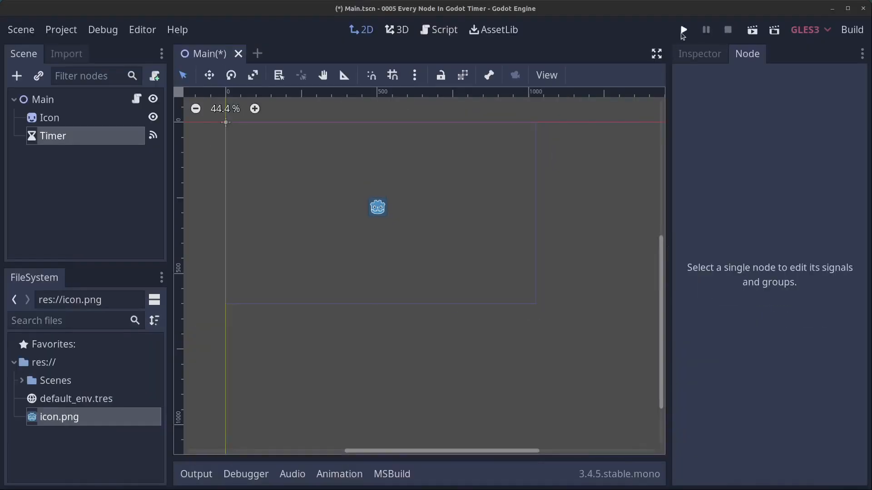
# Run the project with Main as main scene and set the Timer's wait time to 1.671.
pyautogui.click(683, 29)
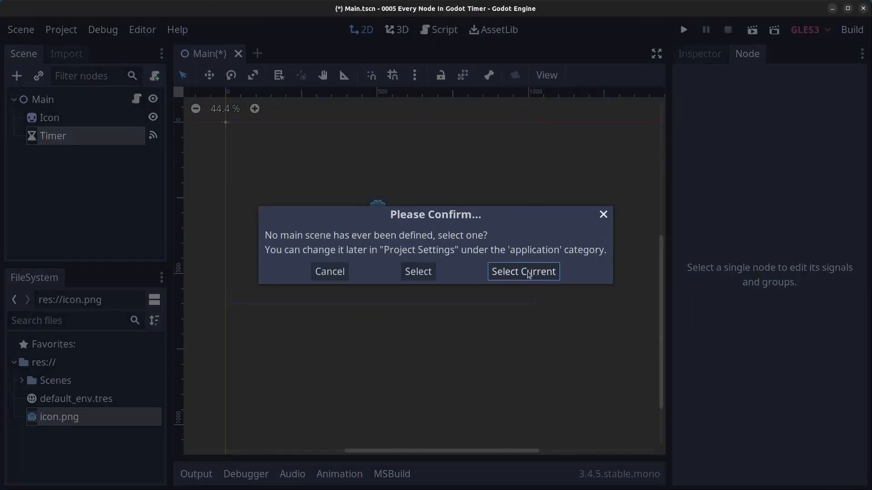
pyautogui.click(523, 272)
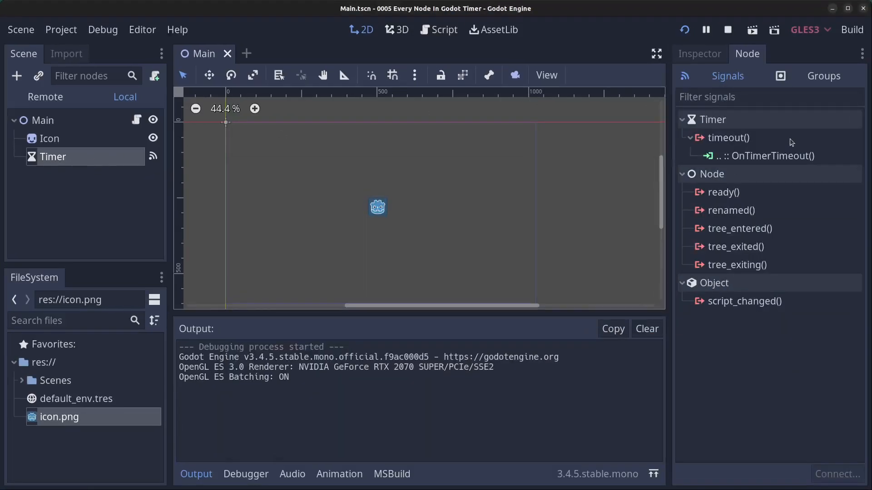
pyautogui.click(699, 54)
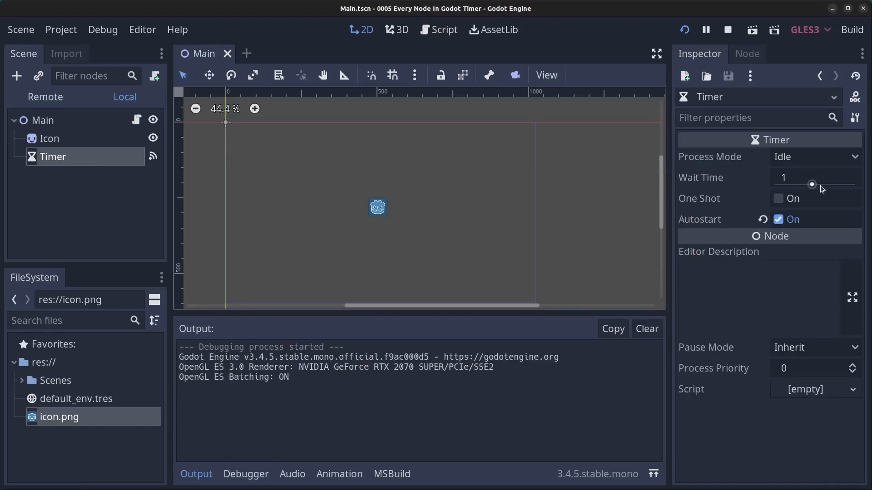
pyautogui.moveTo(811, 184); pyautogui.dragTo(814, 184)
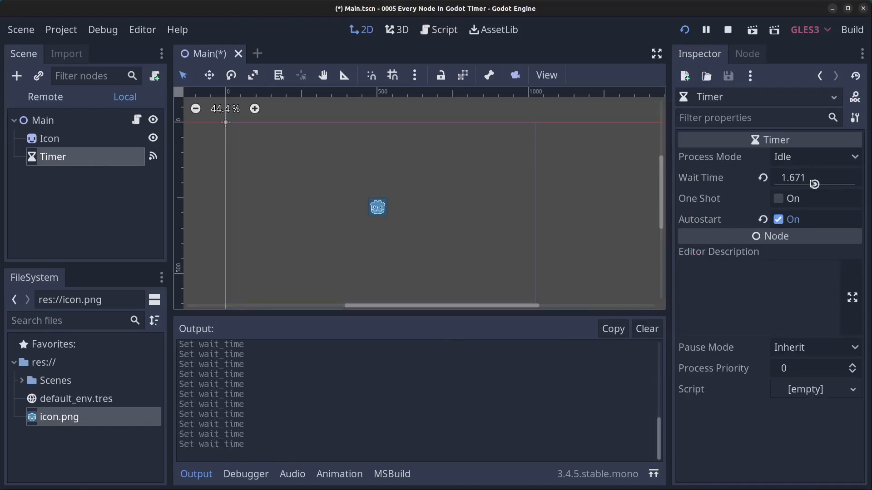